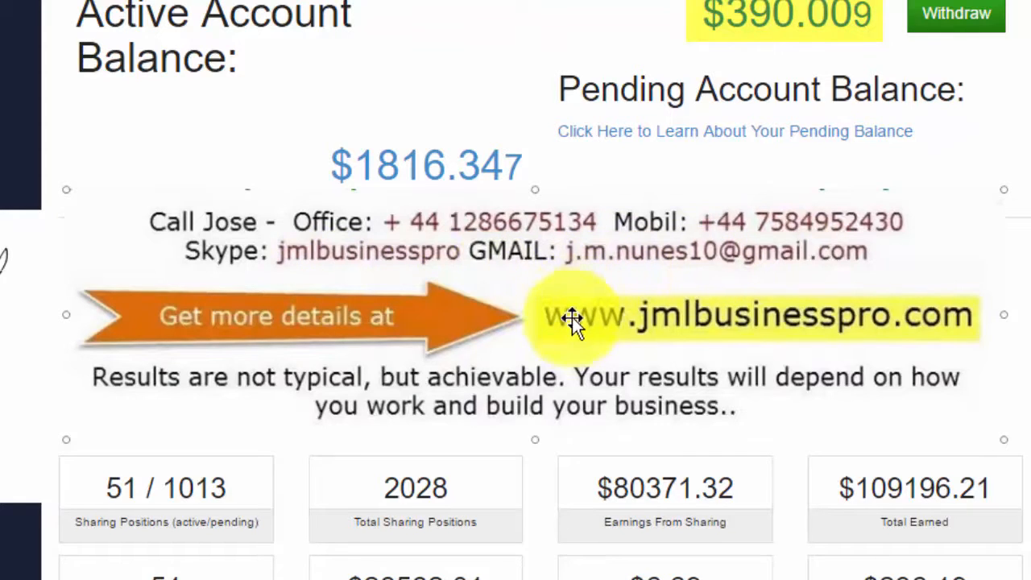
mouse_move(512, 332)
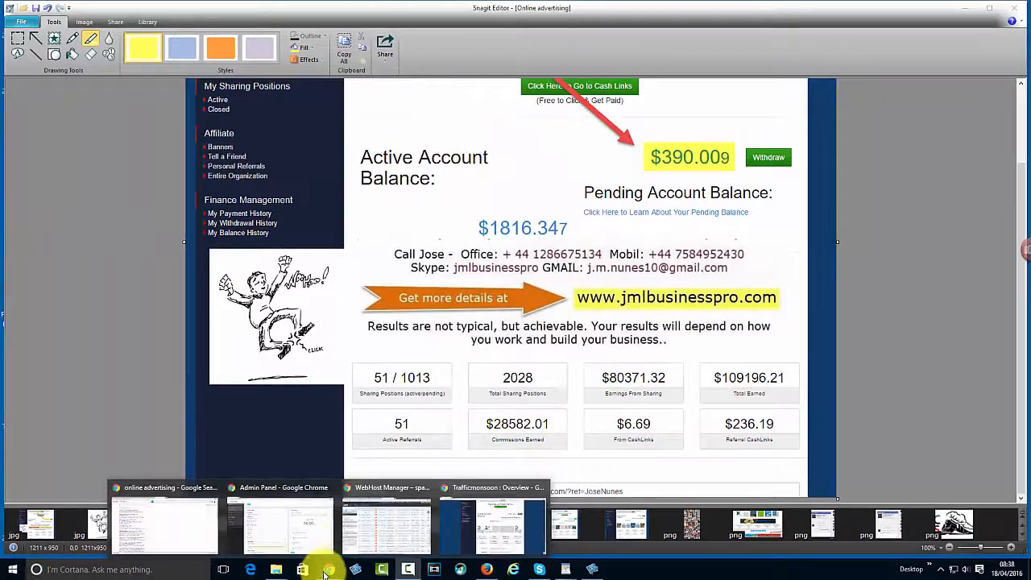
Show the taskbar calendar confirming today is Monday 18 April 2016.
click(991, 570)
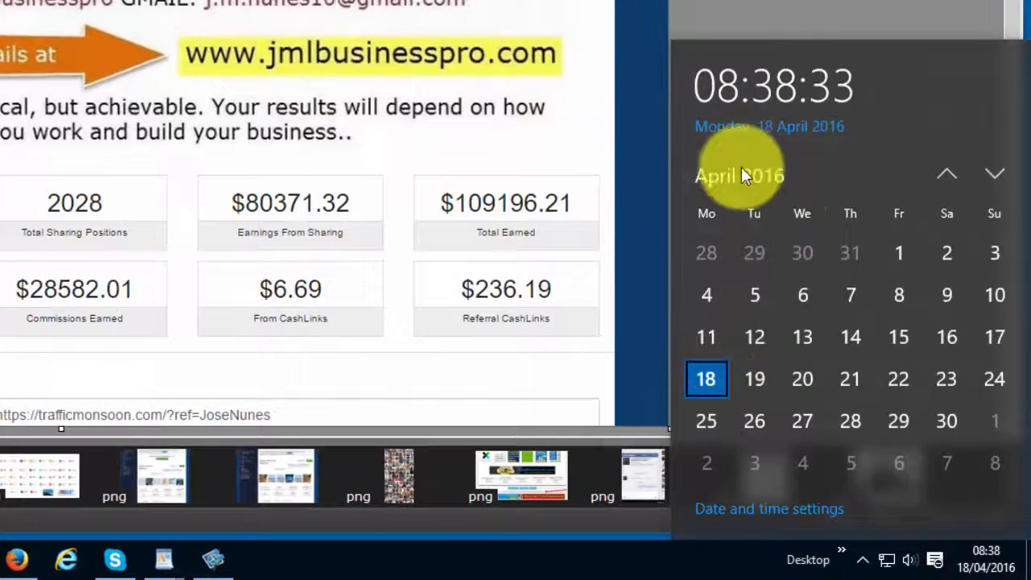
mouse_move(805, 148)
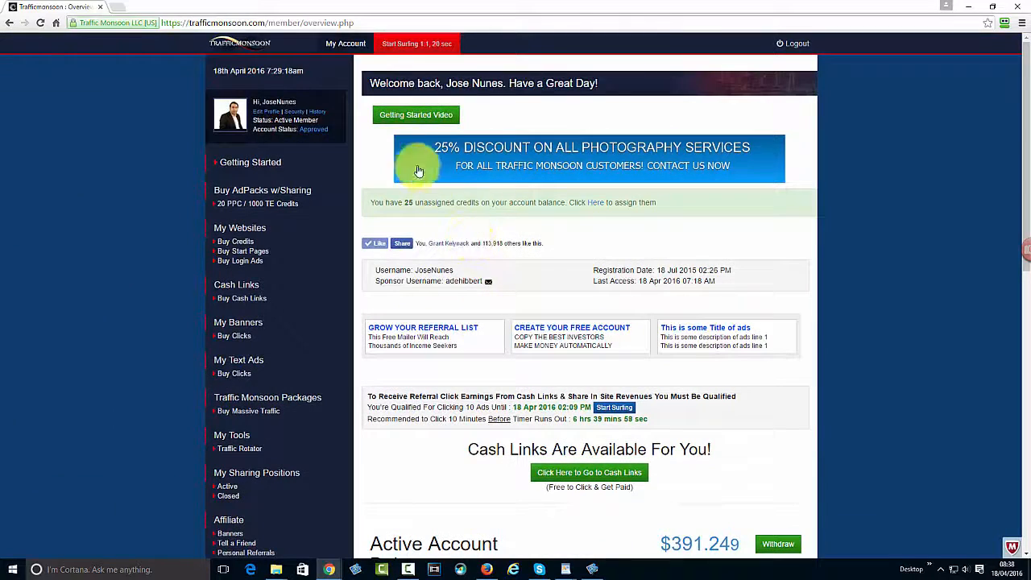
Scroll the member overview down to the Active Account Balance of $391.249 and the Pending balance.
click(441, 169)
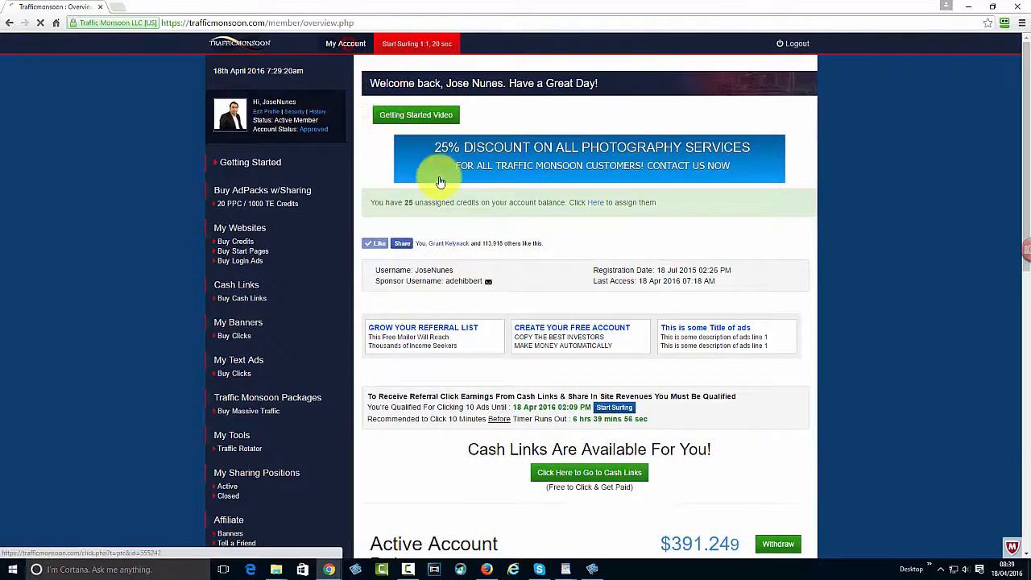
scroll(down, 3)
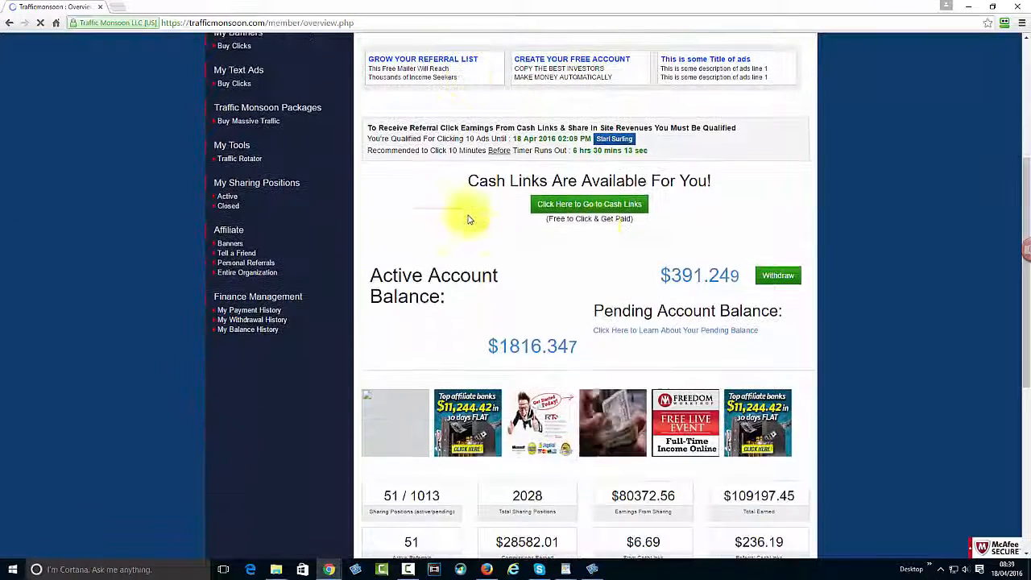
scroll(down, 3)
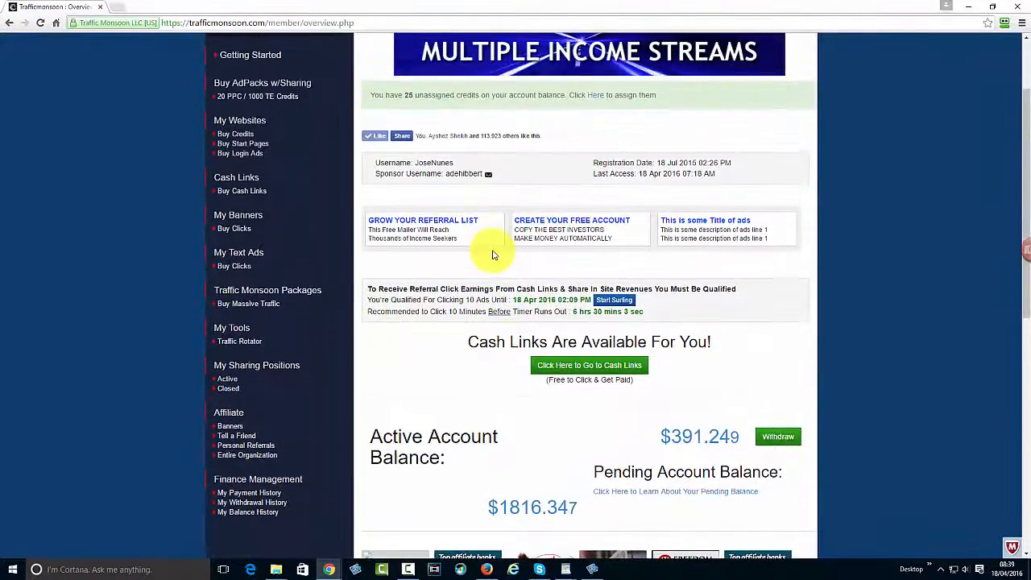
scroll(down, 3)
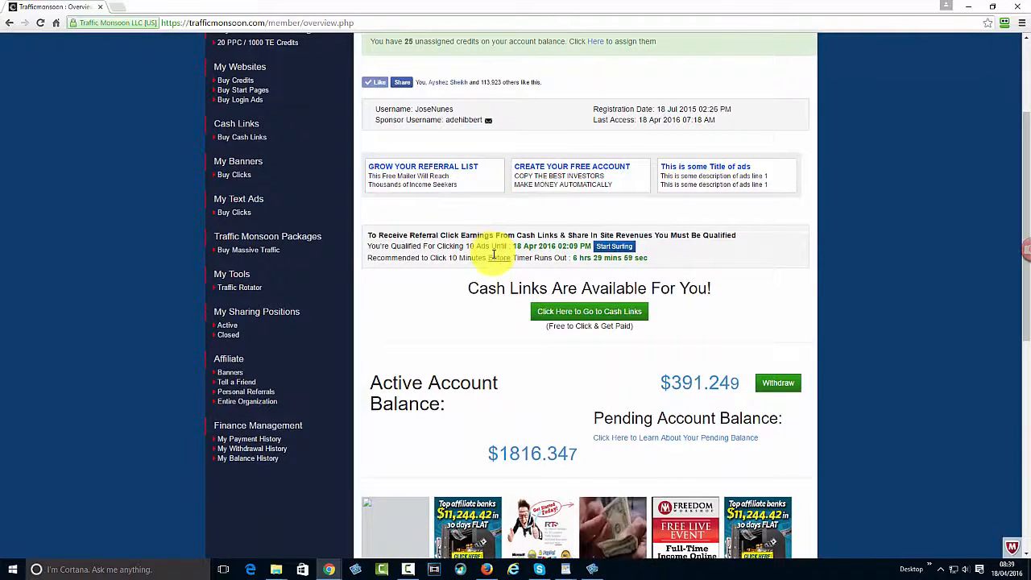
scroll(down, 3)
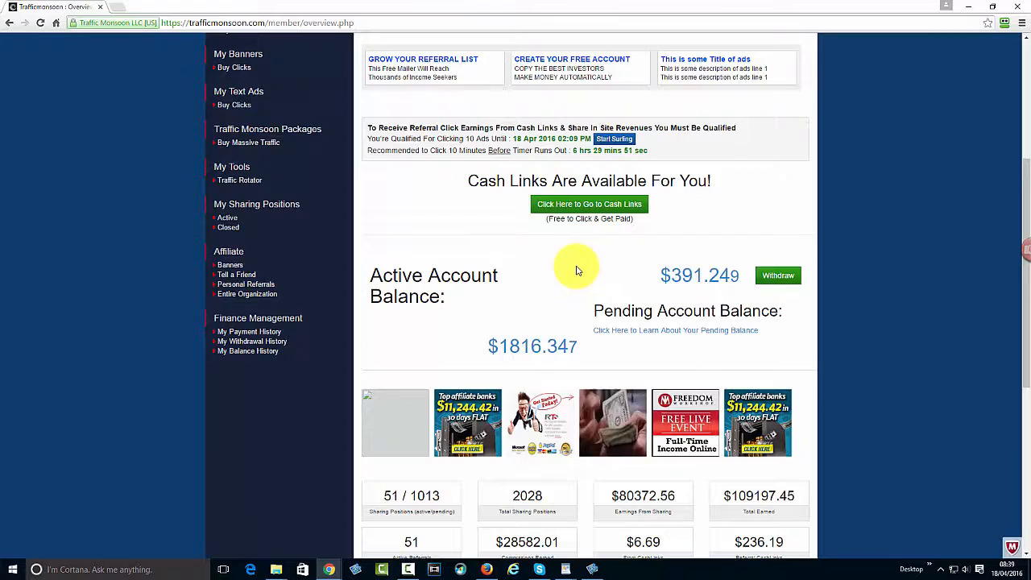
mouse_move(572, 258)
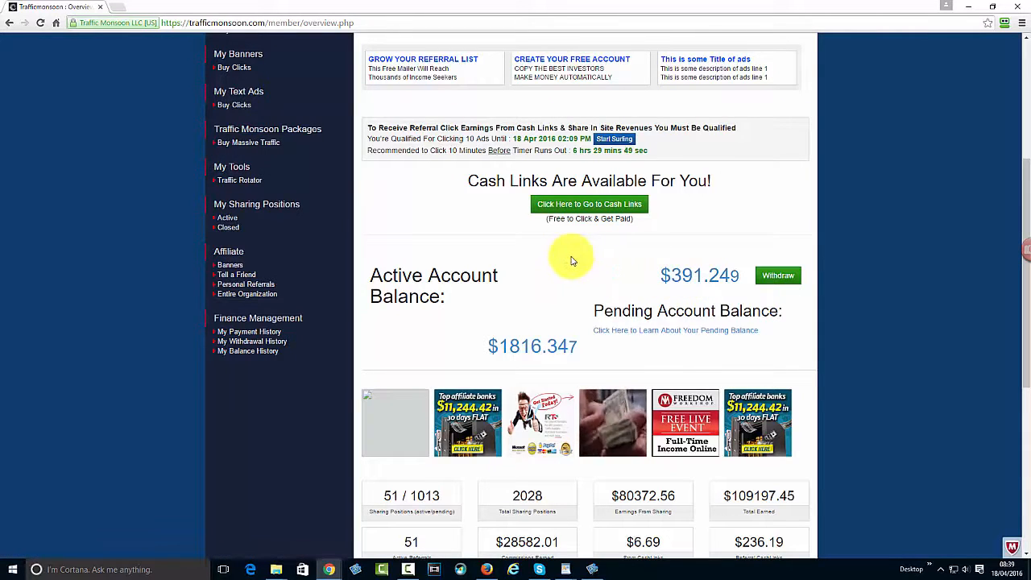
mouse_move(539, 258)
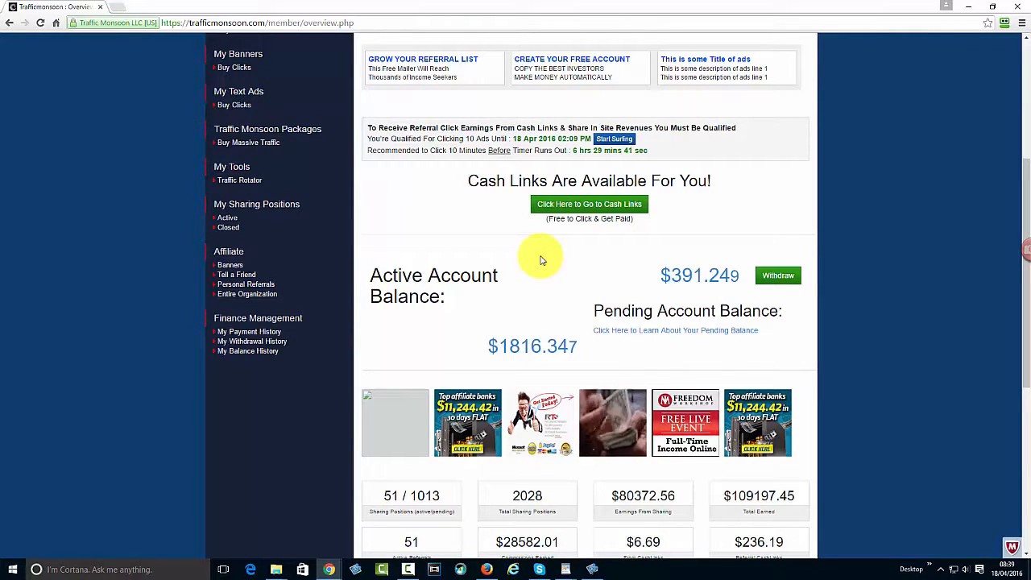
mouse_move(524, 261)
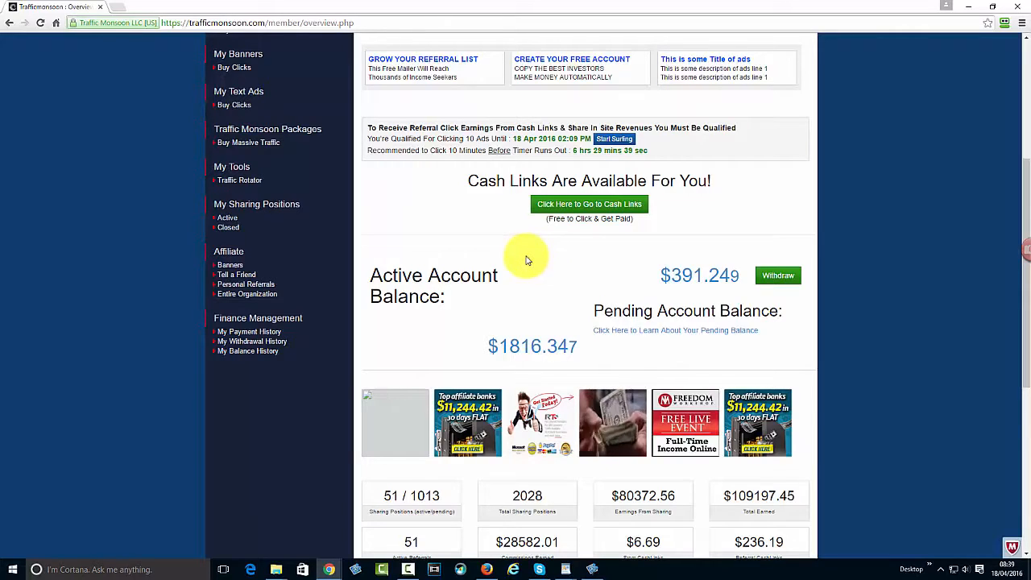
Review earnings totals and referral links, then show the annotated $390.009 Snagit screenshot again.
scroll(down, 3)
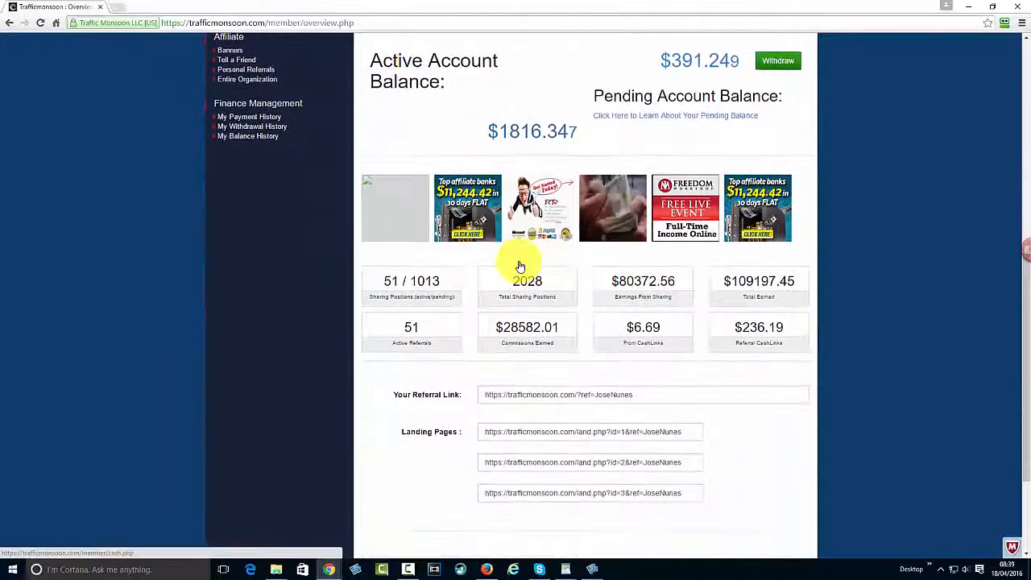
scroll(up, 3)
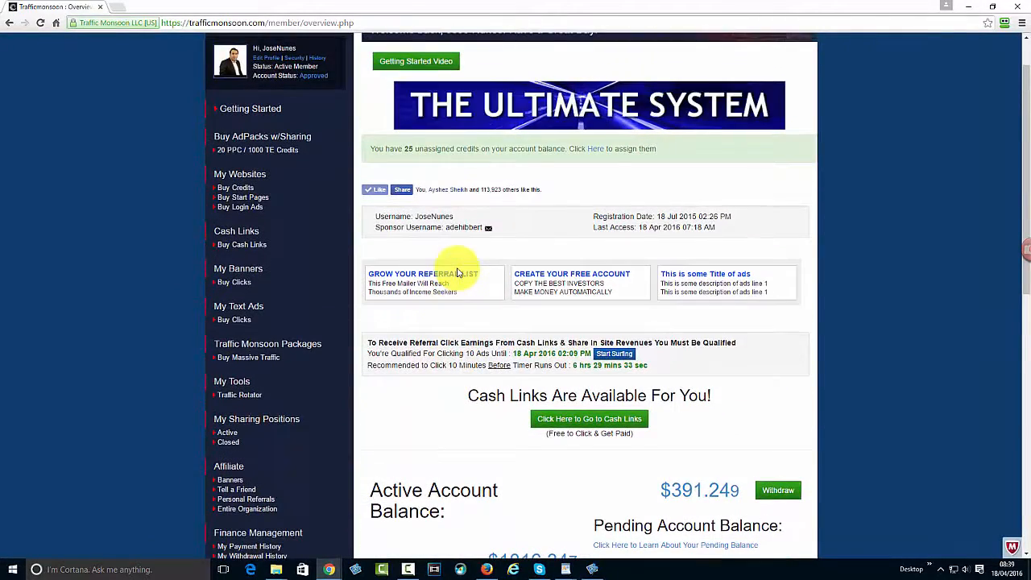
scroll(down, 3)
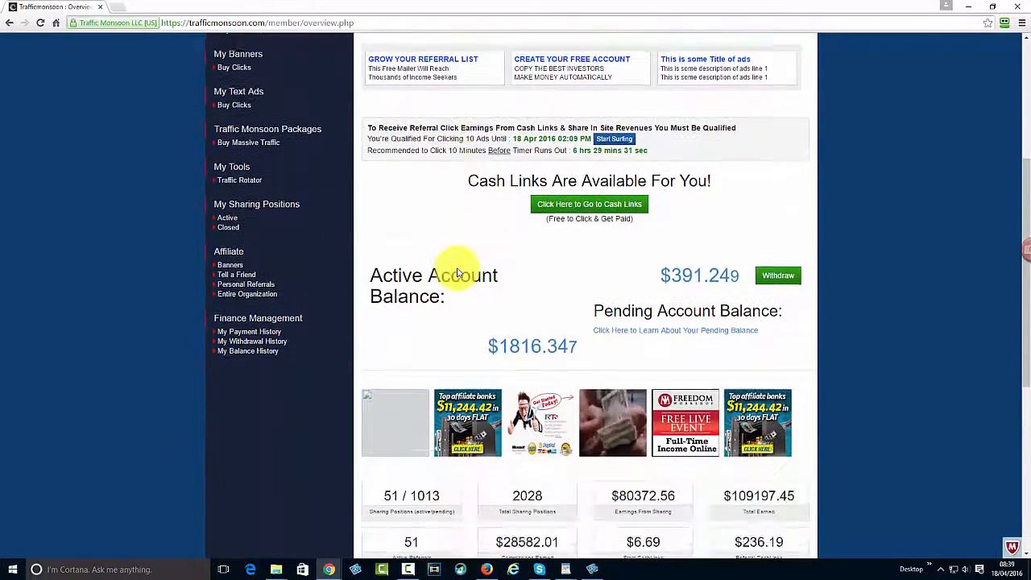
scroll(down, 3)
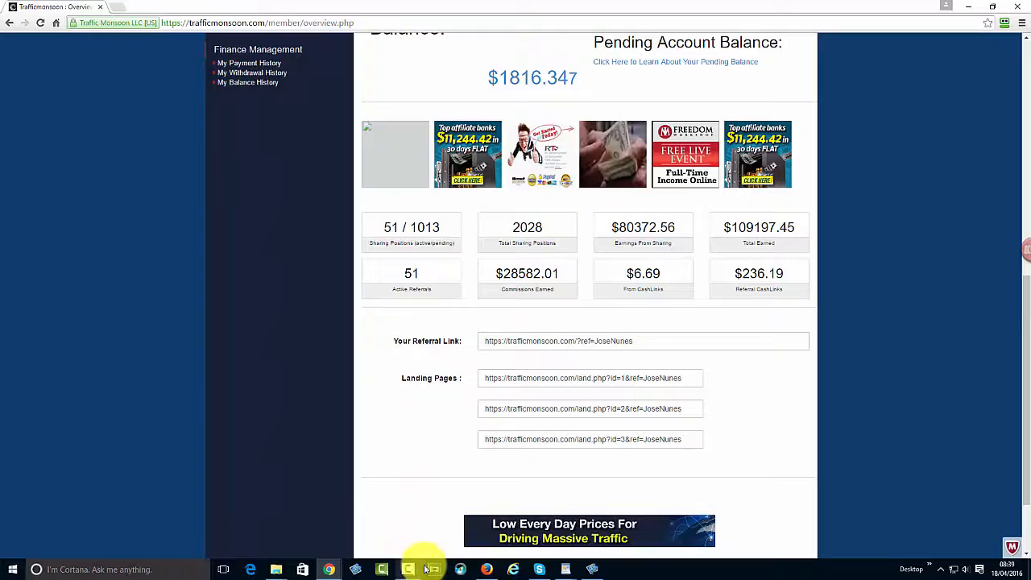
click(406, 570)
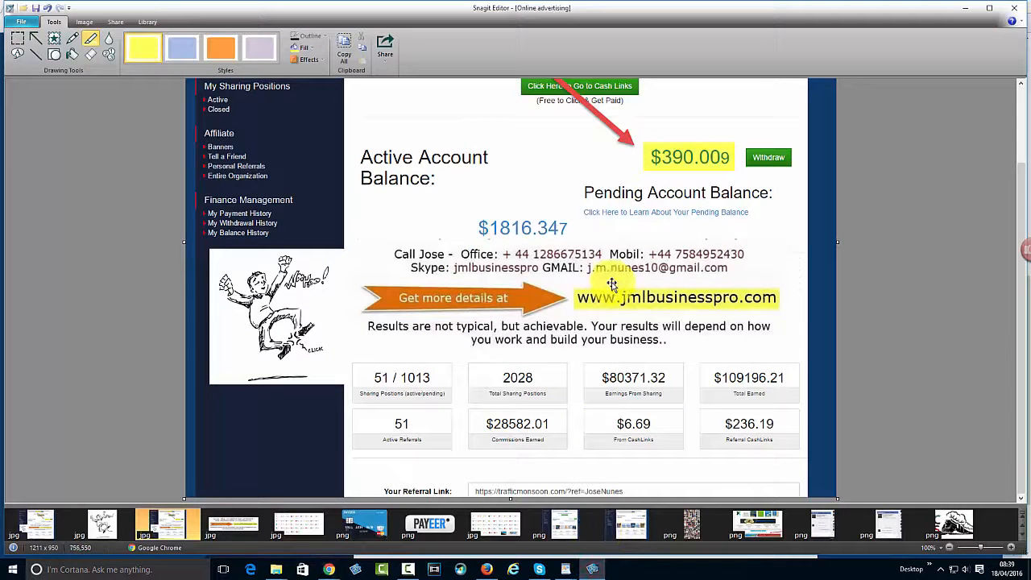